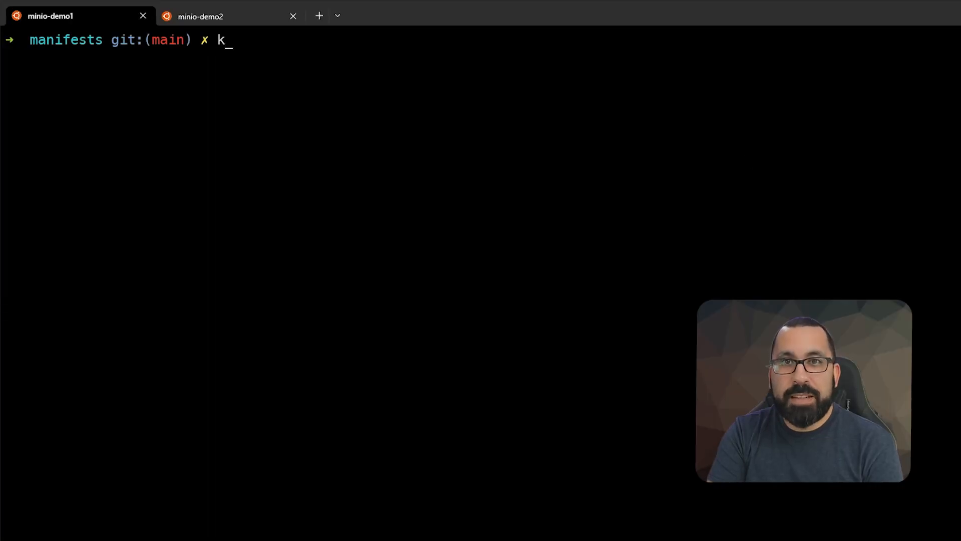
- Run 'k get sc' to list the cluster's storage classes
type("get sc")
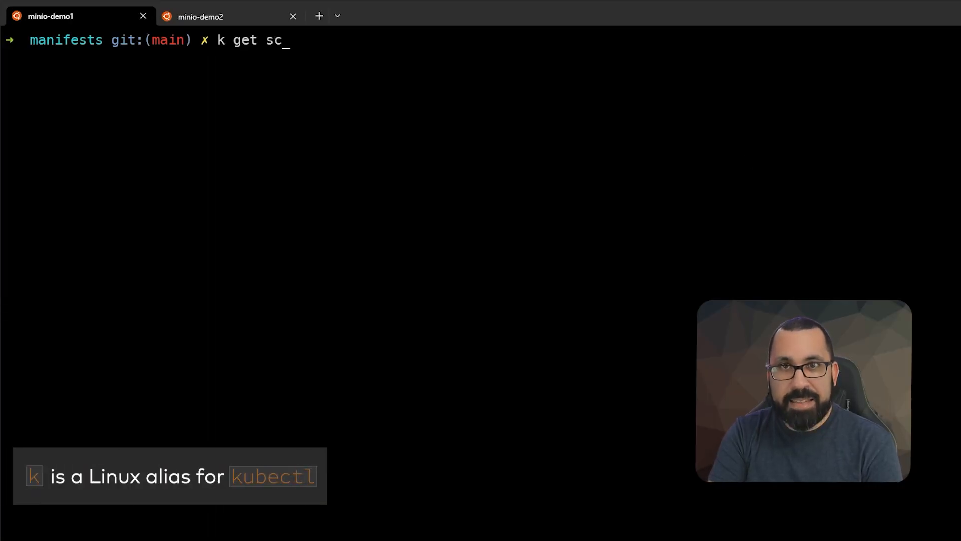
key("Return")
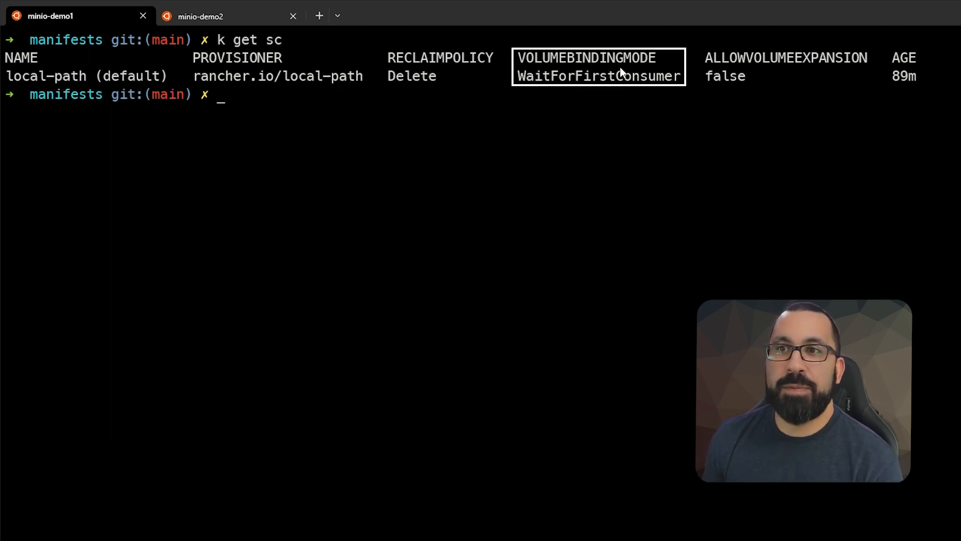
mouse_move(600, 83)
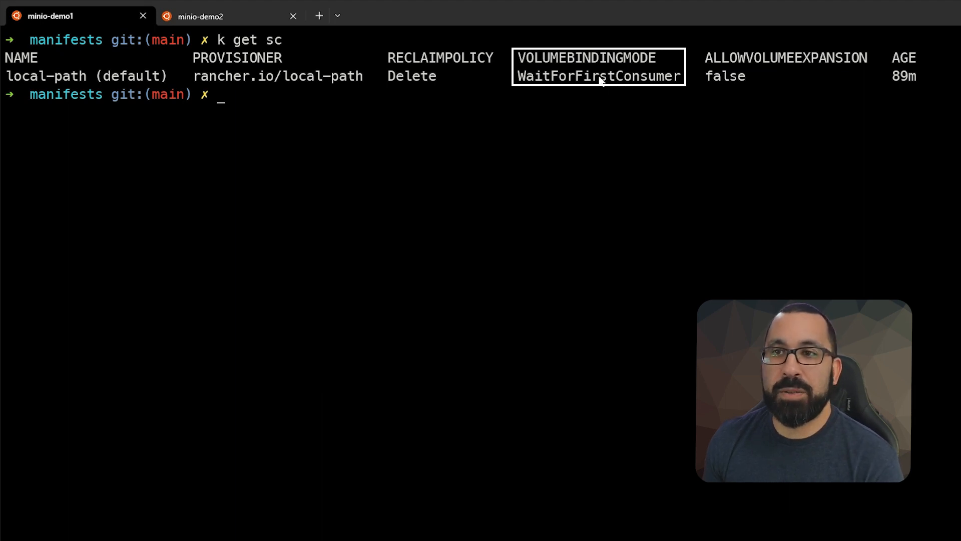
mouse_move(622, 89)
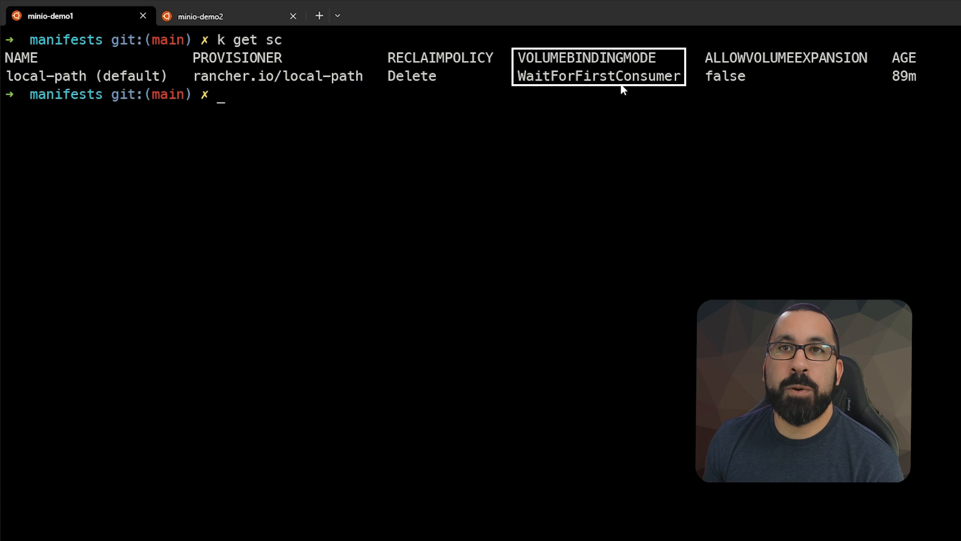
mouse_move(617, 122)
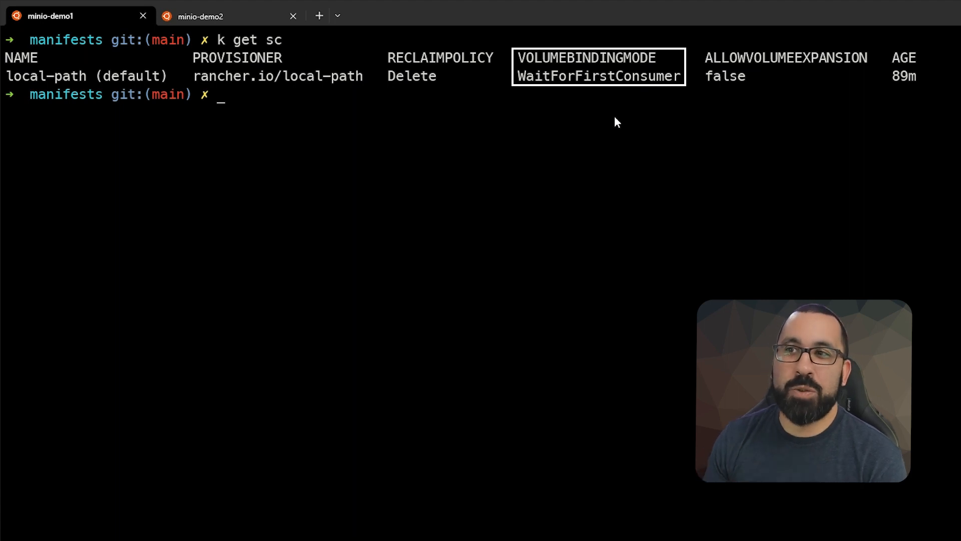
mouse_move(591, 129)
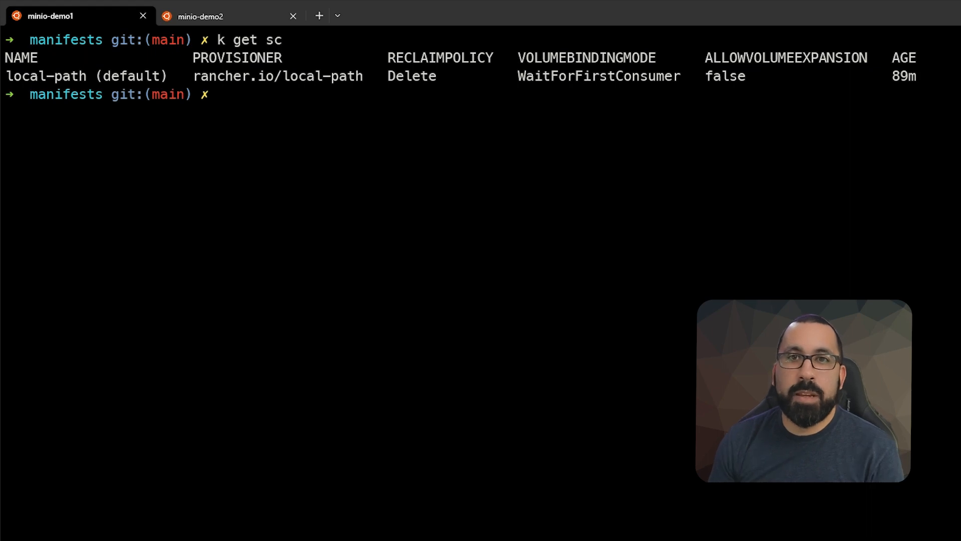
- Print storageclass.yaml with 'cat' to show the local-path-ssd StorageClass manifest
type("c")
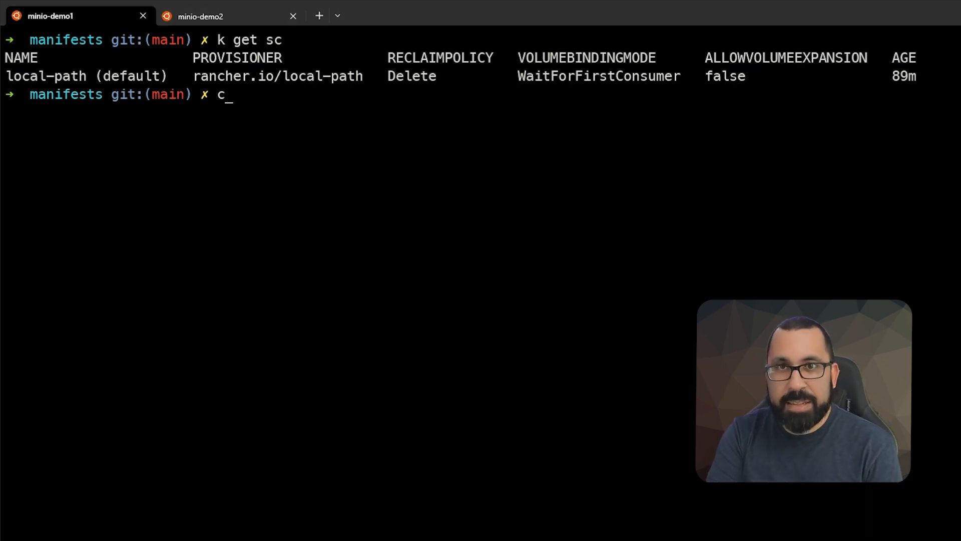
type("at st")
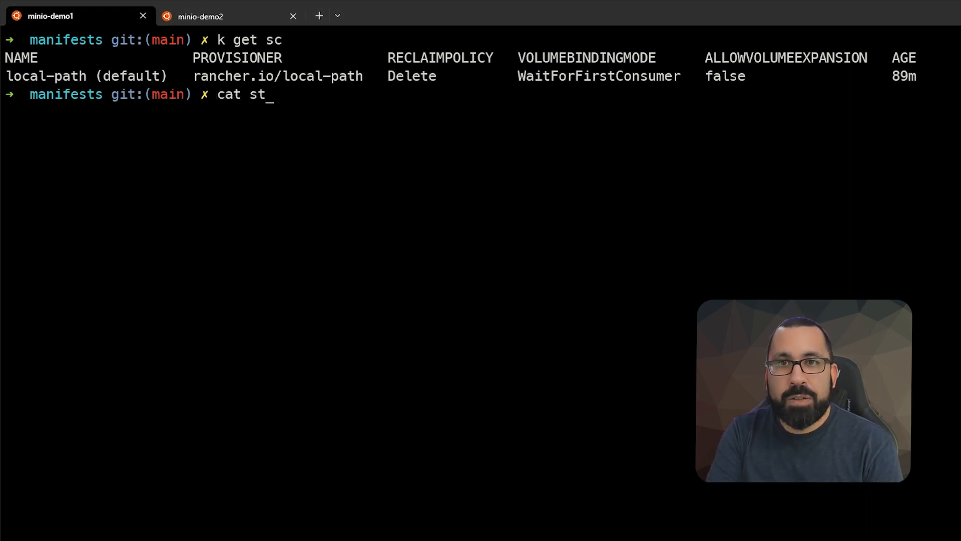
type("orageclass.yaml")
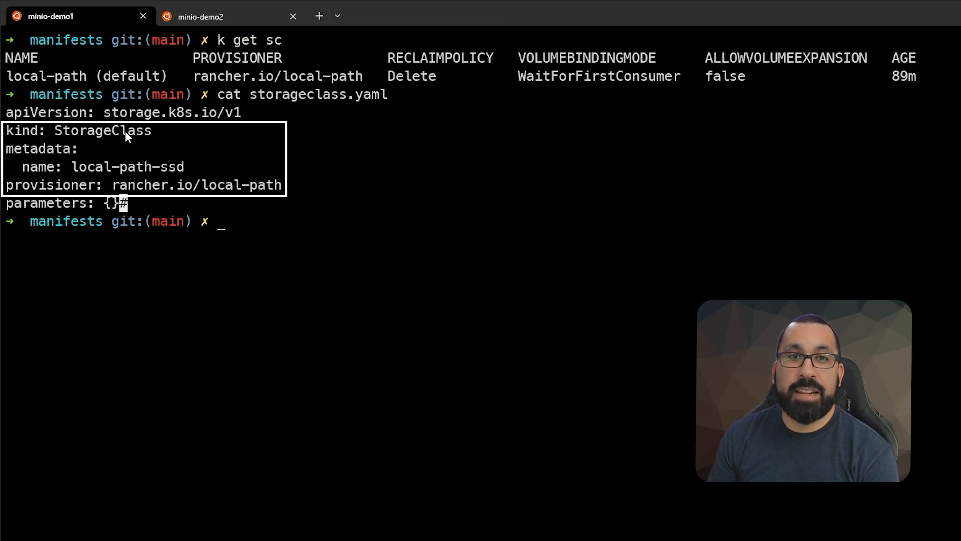
mouse_move(173, 176)
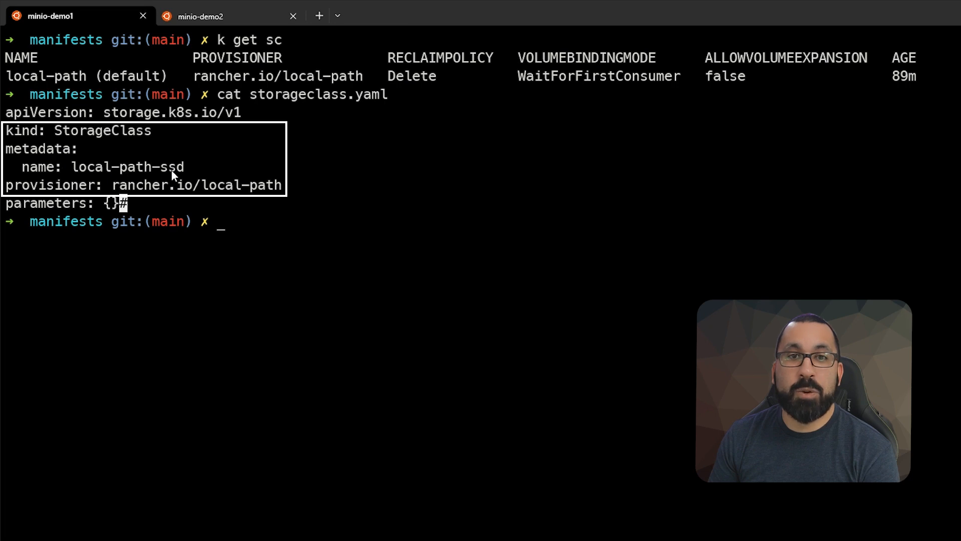
mouse_move(245, 188)
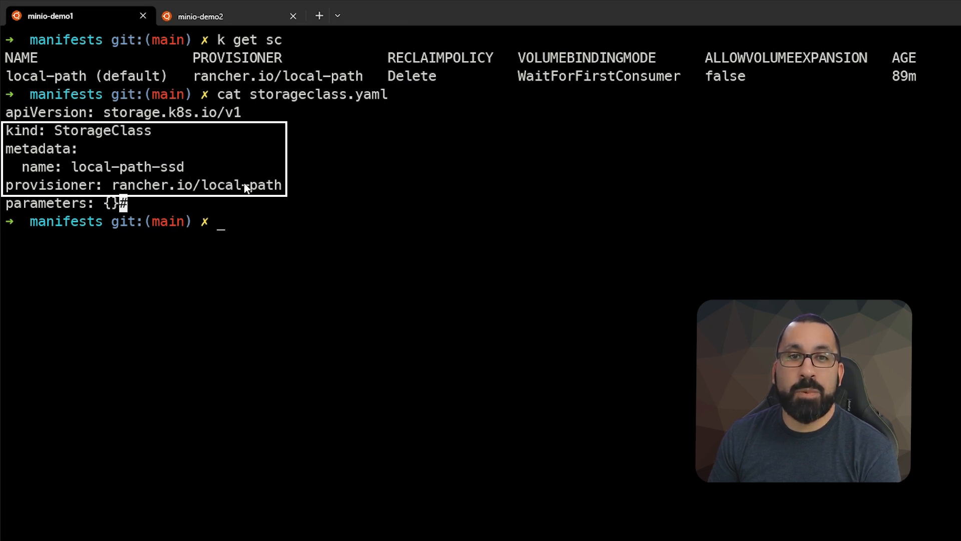
mouse_move(207, 193)
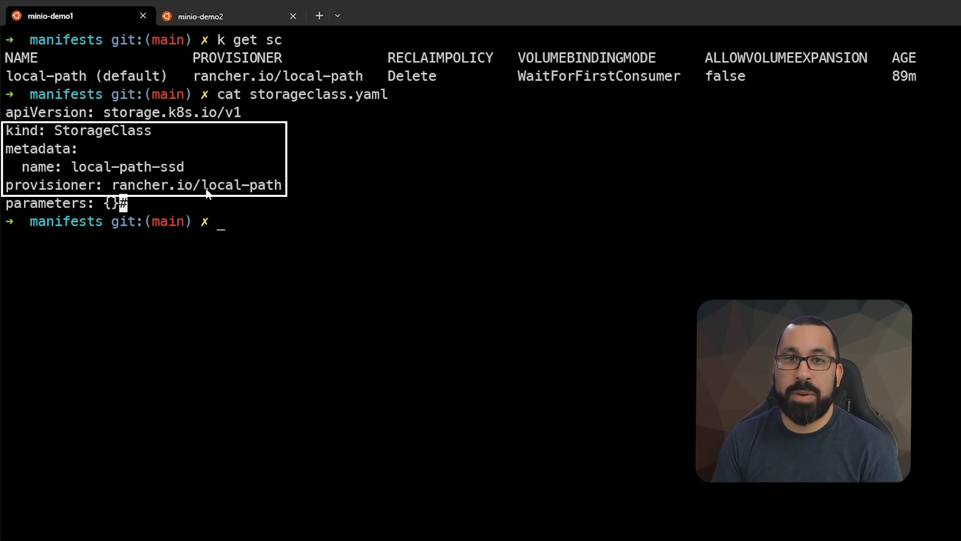
mouse_move(241, 246)
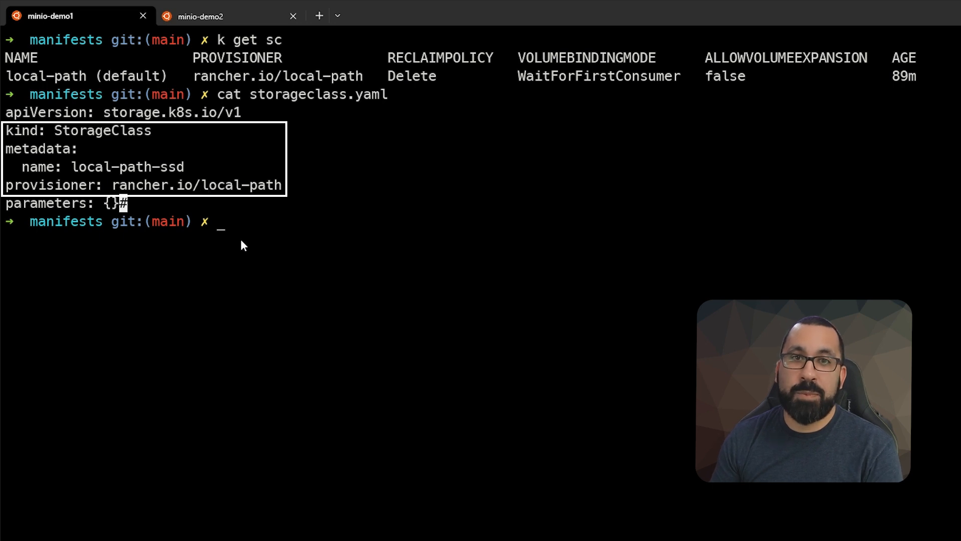
mouse_move(300, 250)
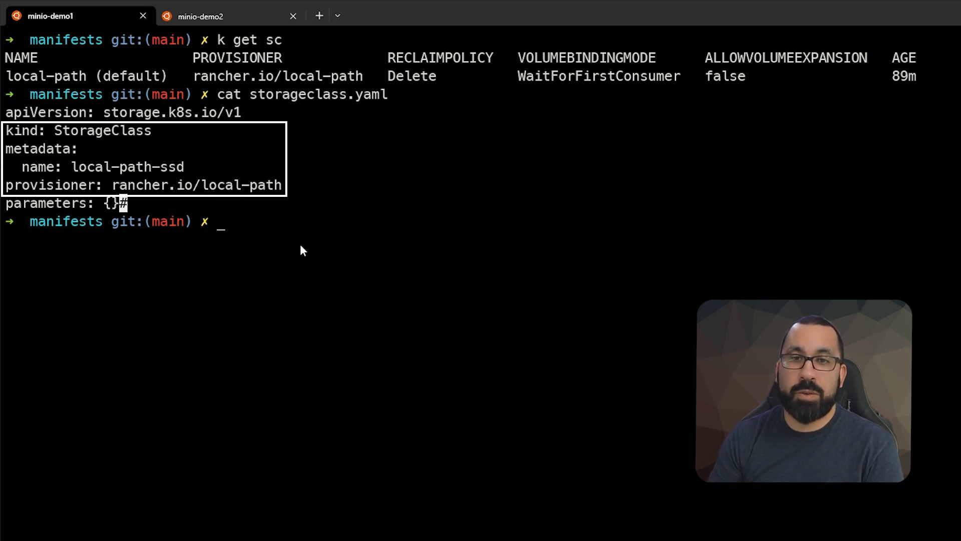
- Run 'k apply -f storageclass.yaml' to create the local-path-ssd StorageClass
type("k apply -f st")
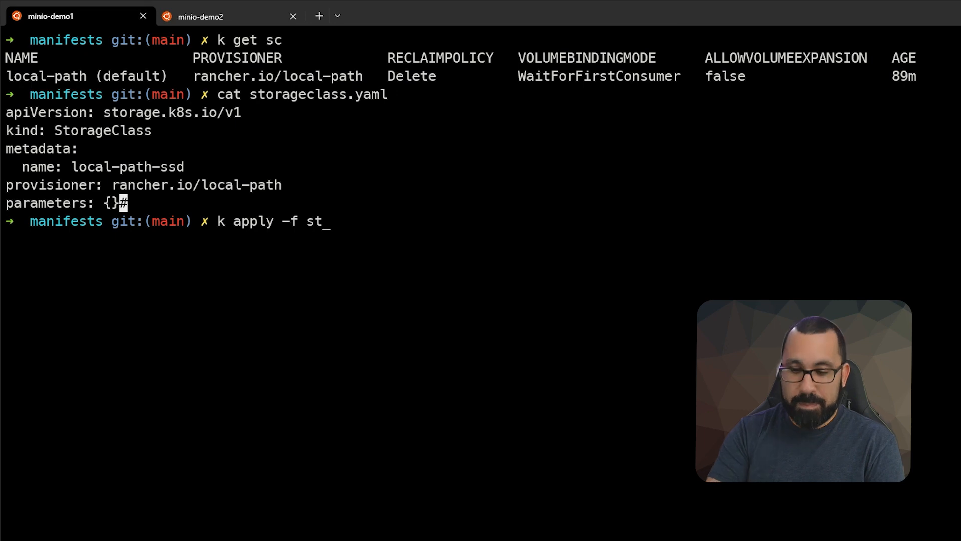
key("Return")
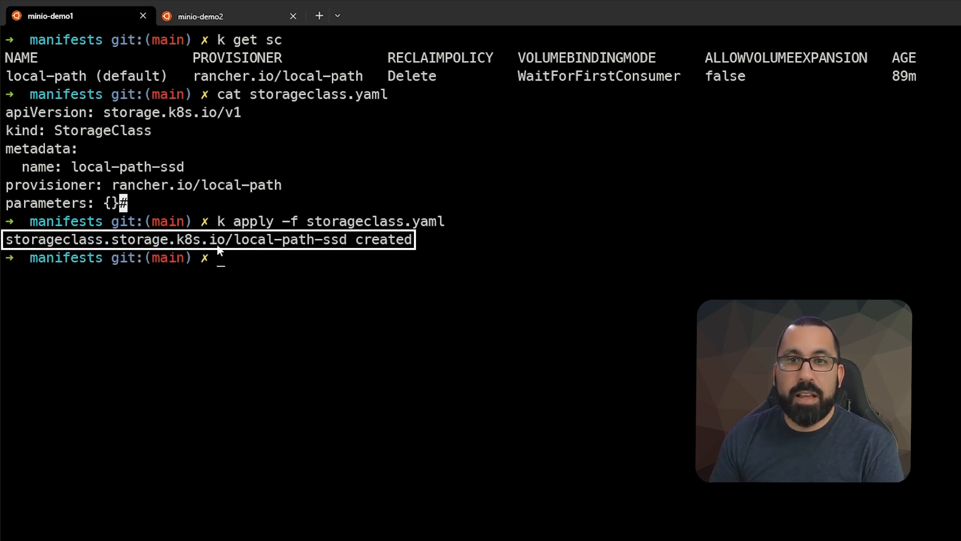
mouse_move(410, 274)
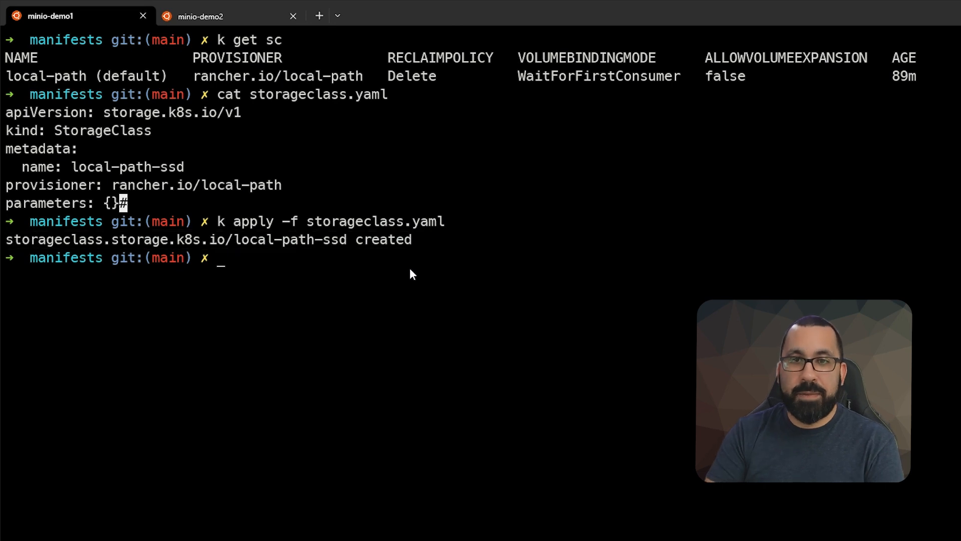
- Re-run 'k get sc' to show local-path-ssd listed beside the default local-path class
key("Return")
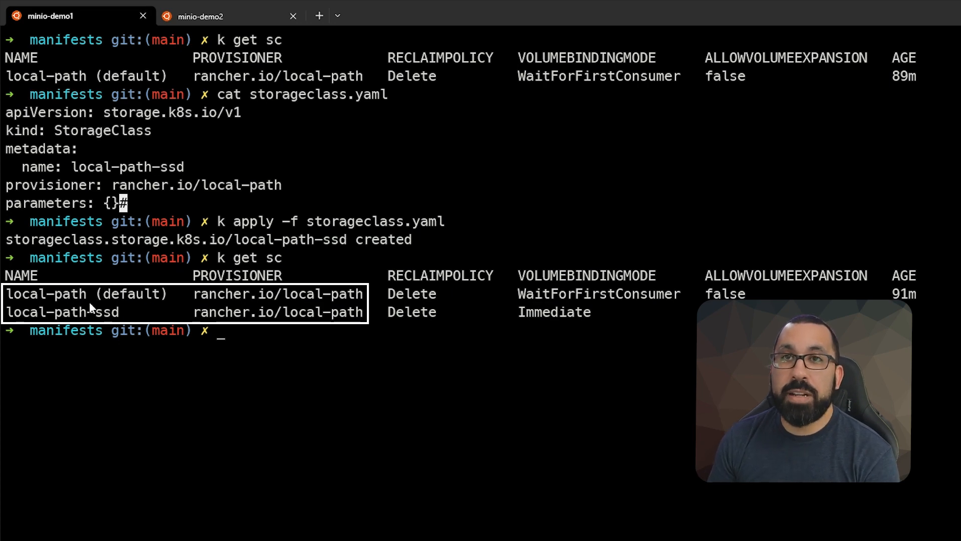
mouse_move(135, 300)
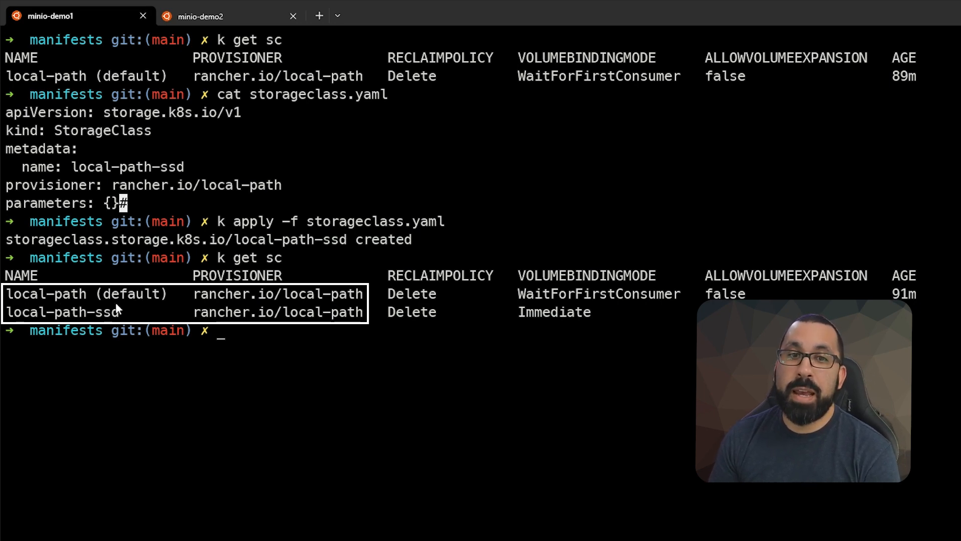
mouse_move(136, 300)
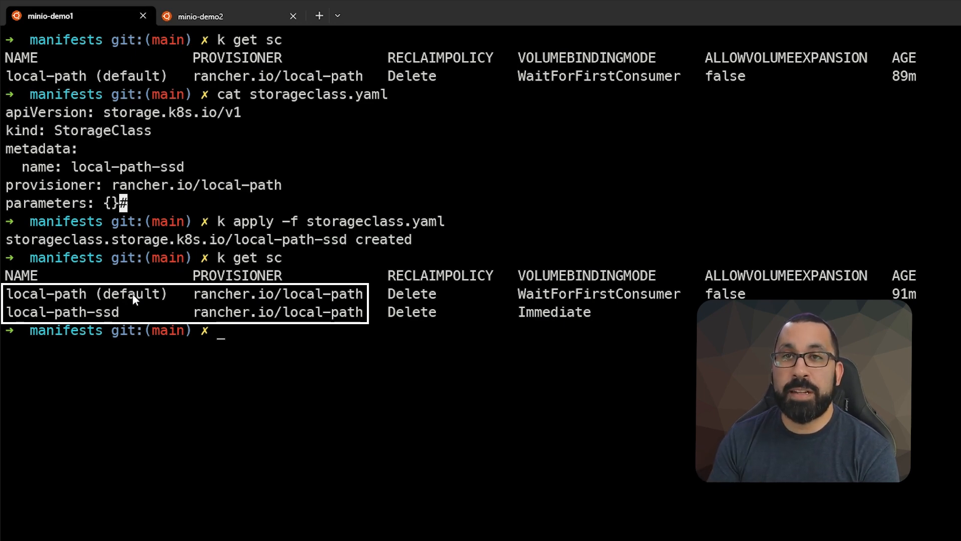
mouse_move(128, 314)
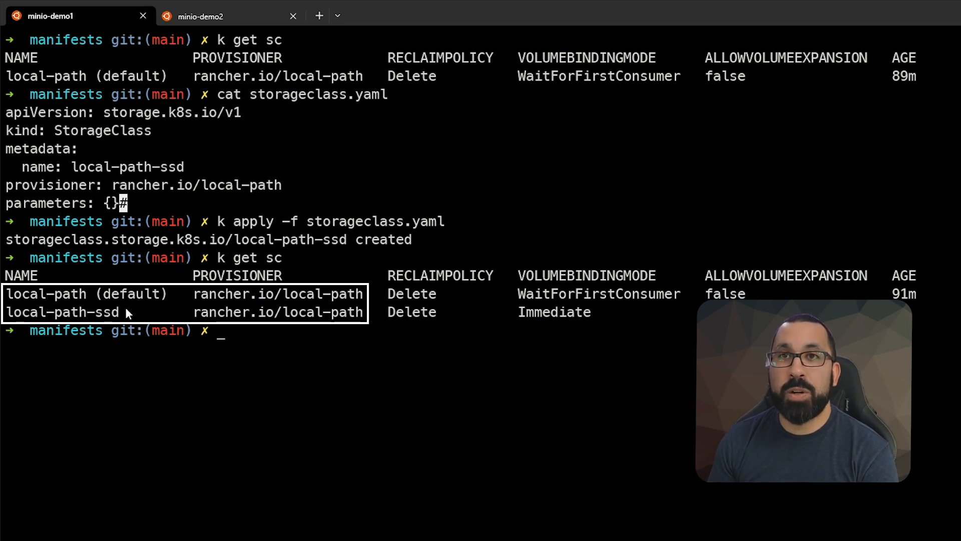
mouse_move(113, 321)
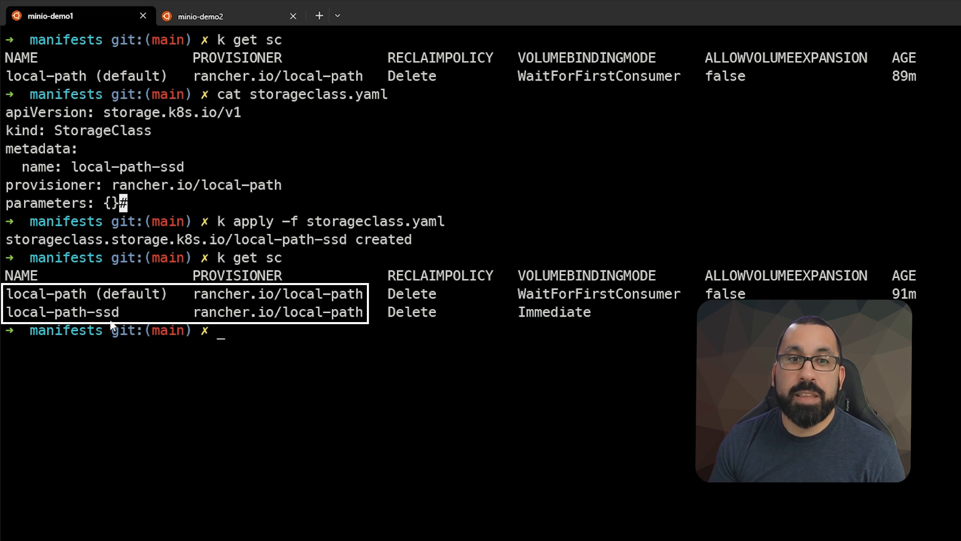
mouse_move(130, 317)
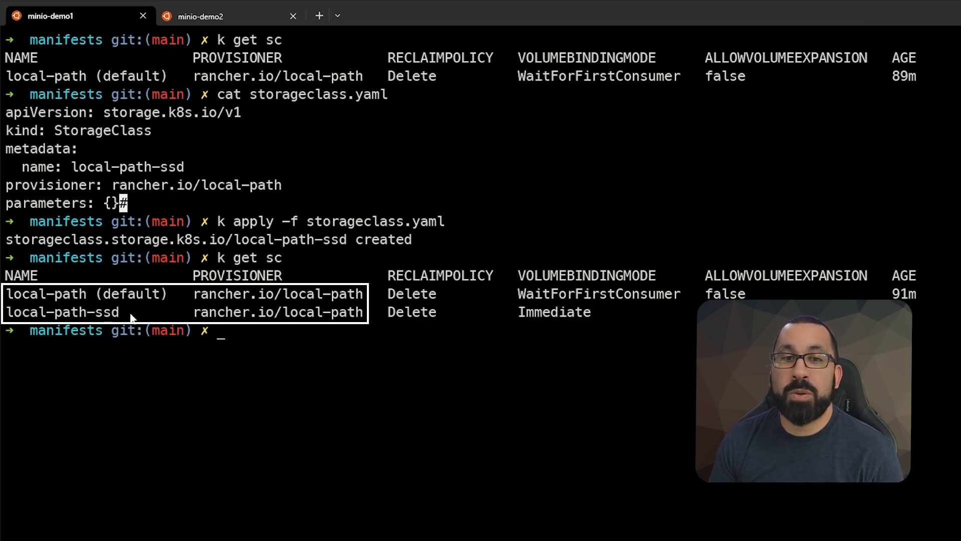
mouse_move(126, 317)
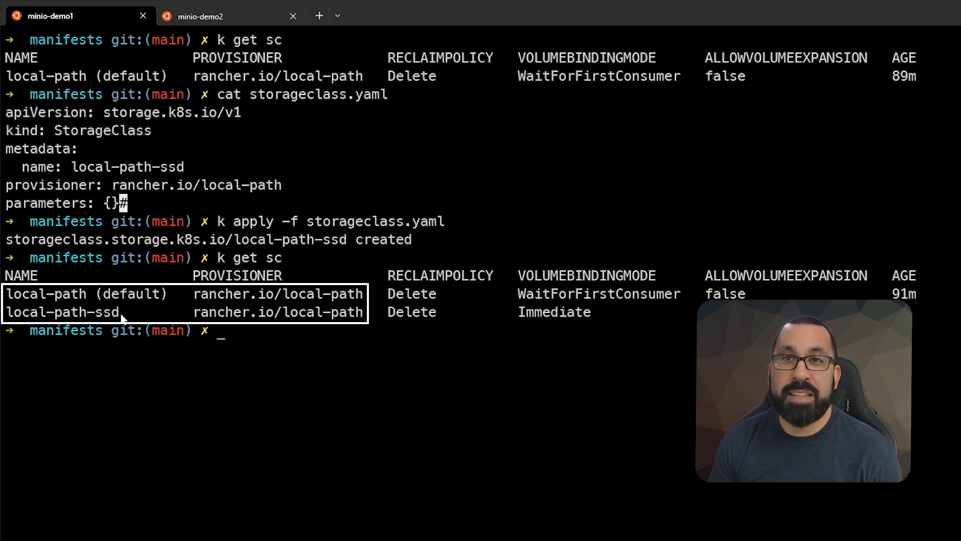
mouse_move(395, 342)
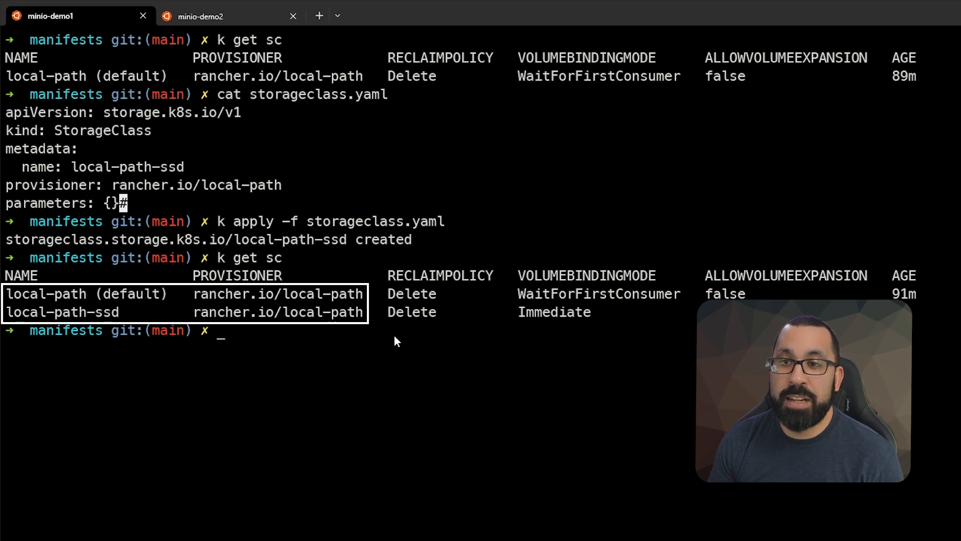